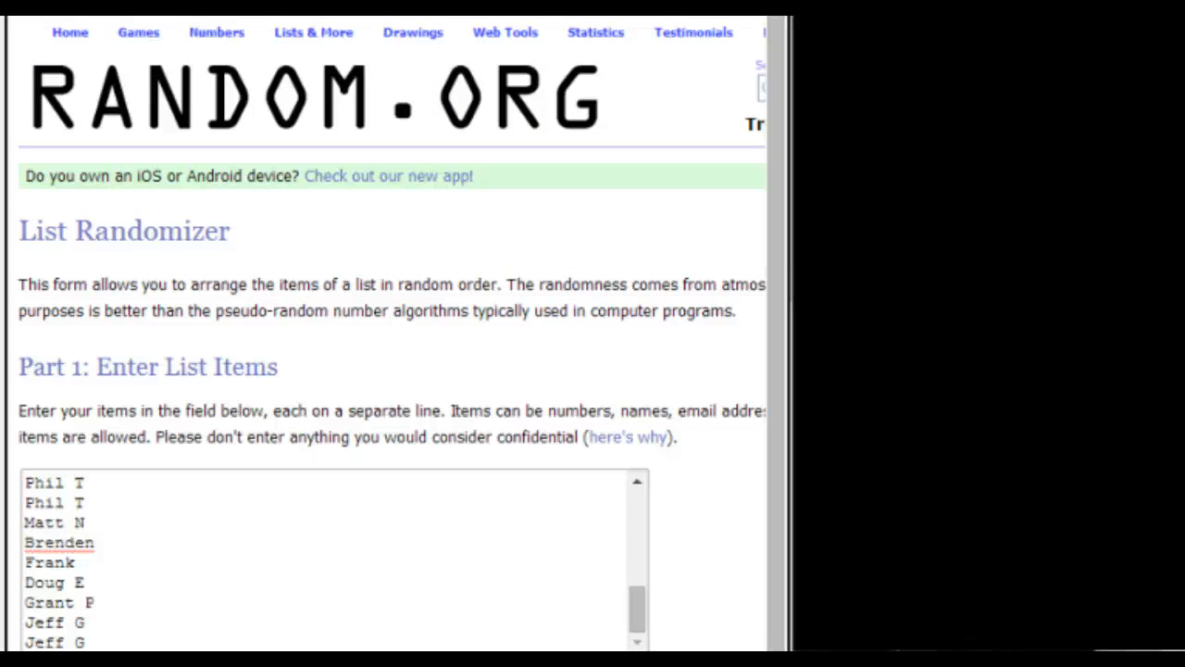
{"action": "scroll", "scroll_direction": "down", "scroll_amount": 3}
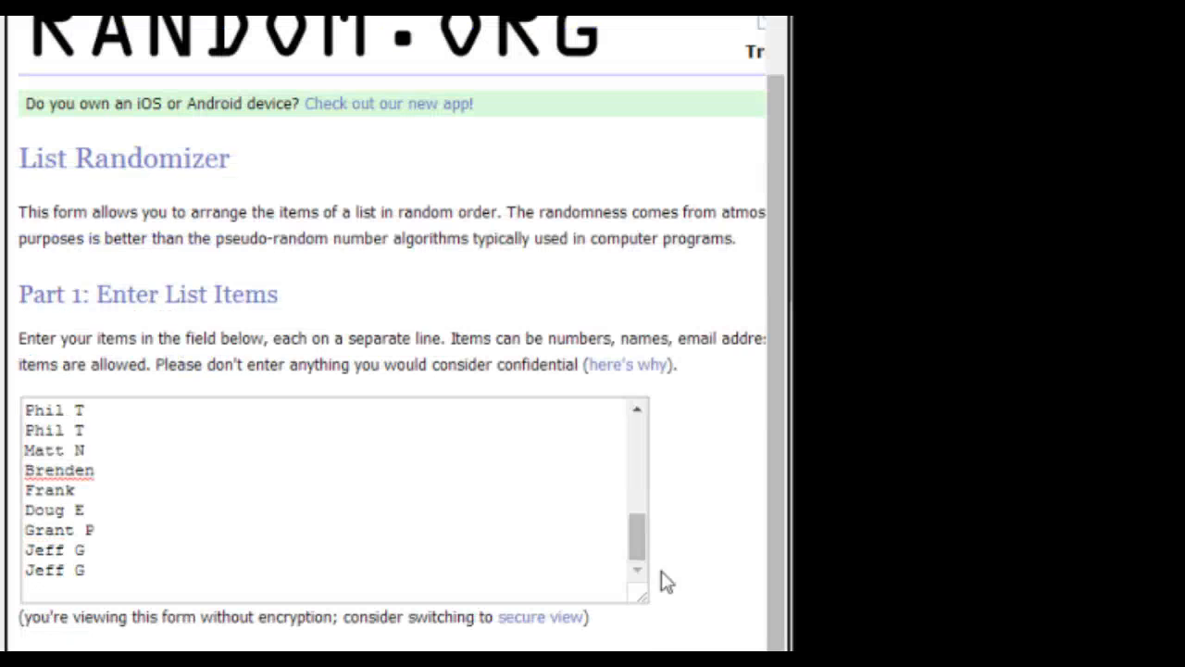
{"action": "mouse_move", "coordinate": [607, 589]}
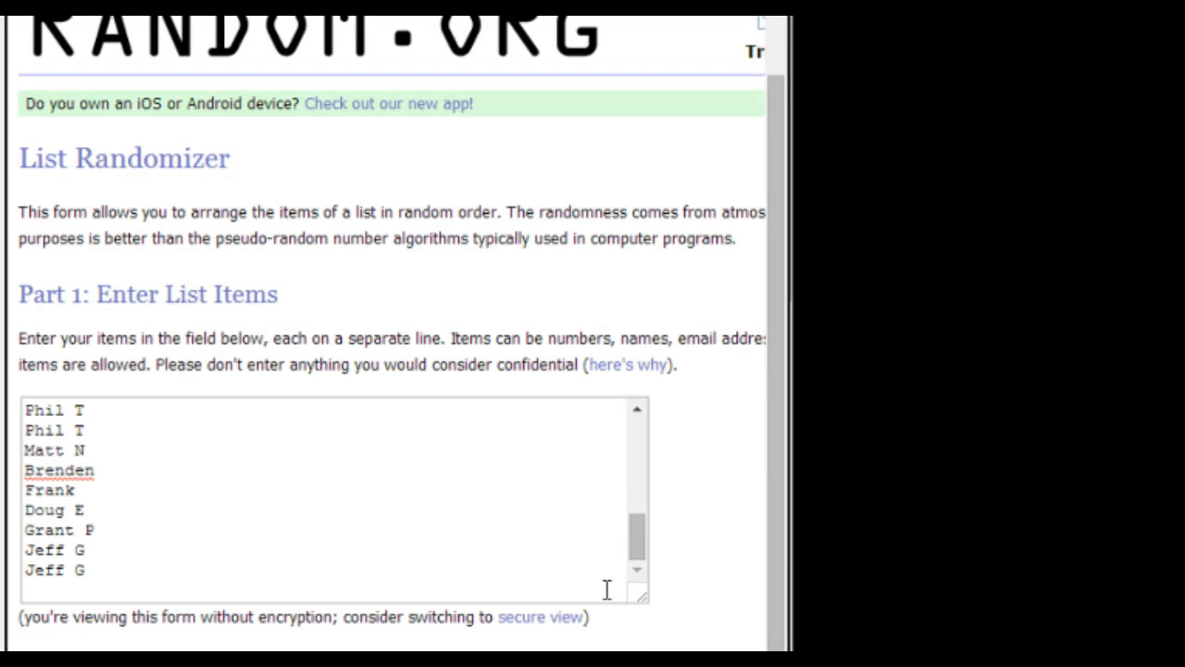
{"action": "mouse_move", "coordinate": [596, 585]}
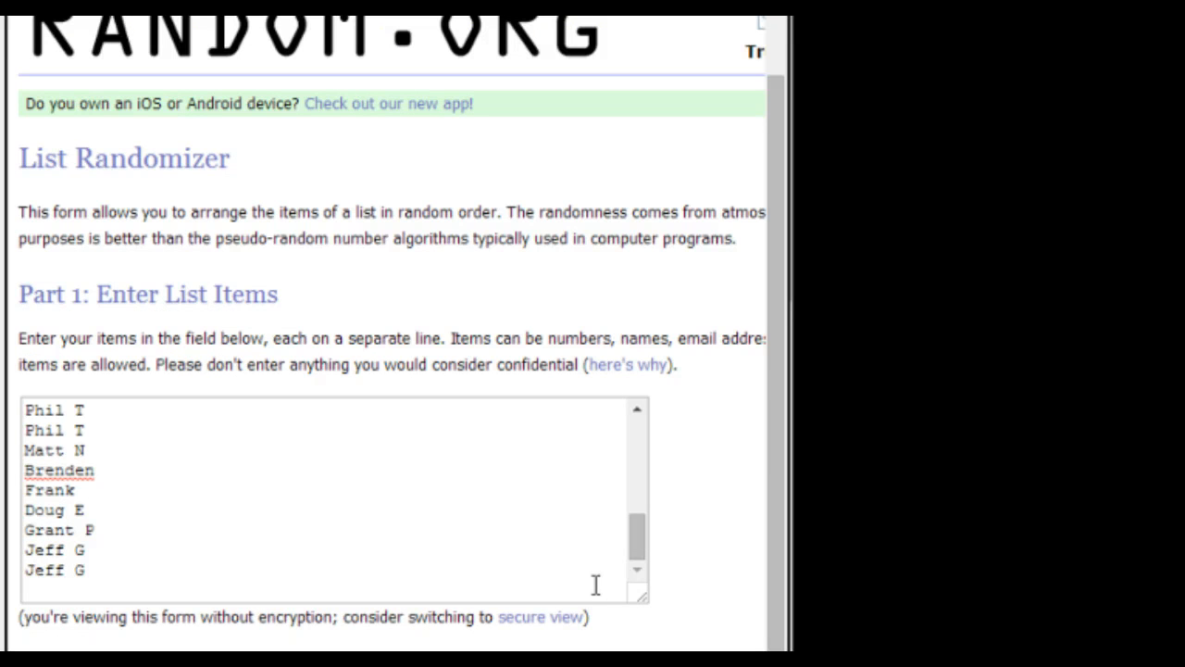
{"action": "mouse_move", "coordinate": [559, 540]}
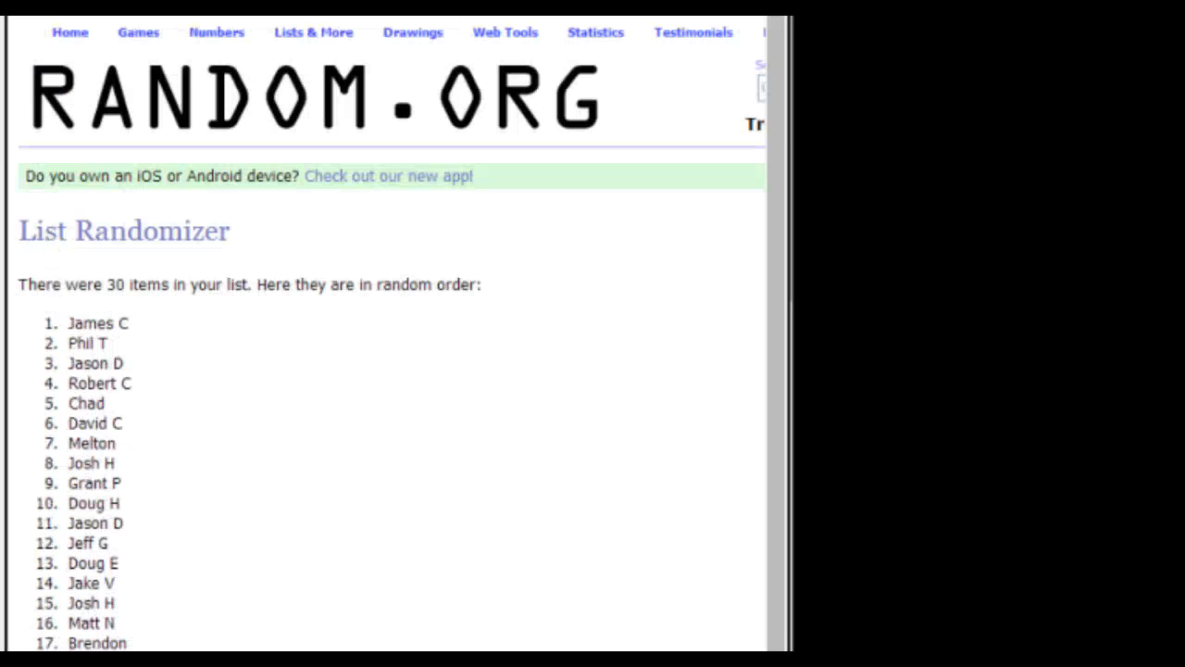
{"action": "mouse_move", "coordinate": [515, 519]}
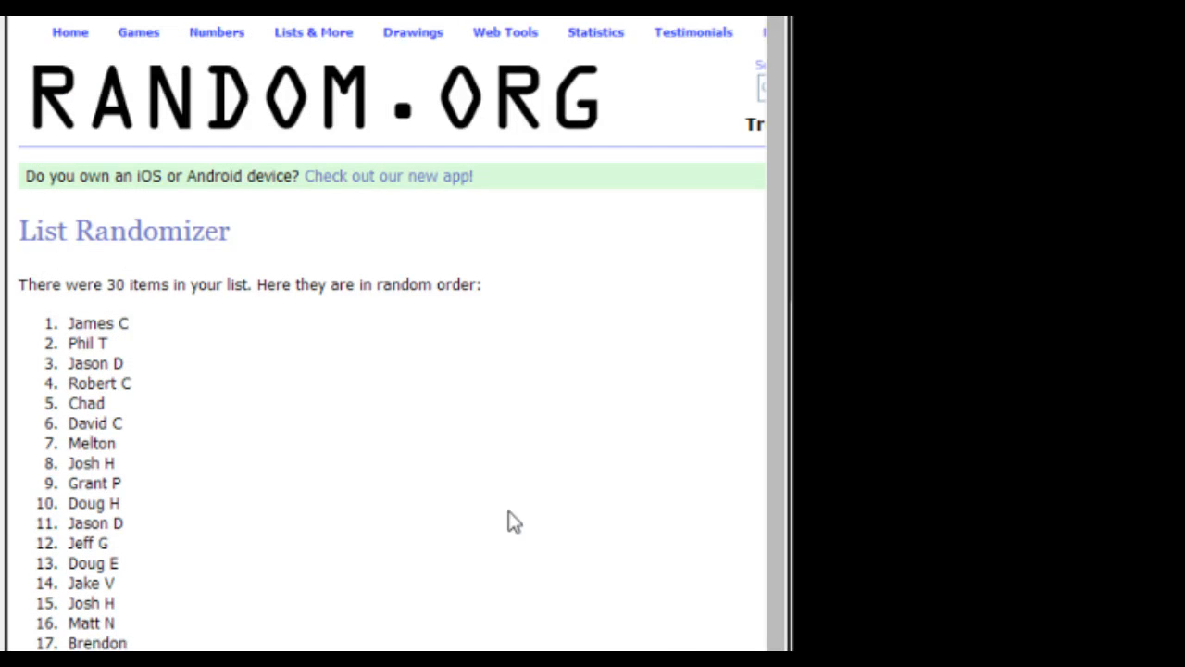